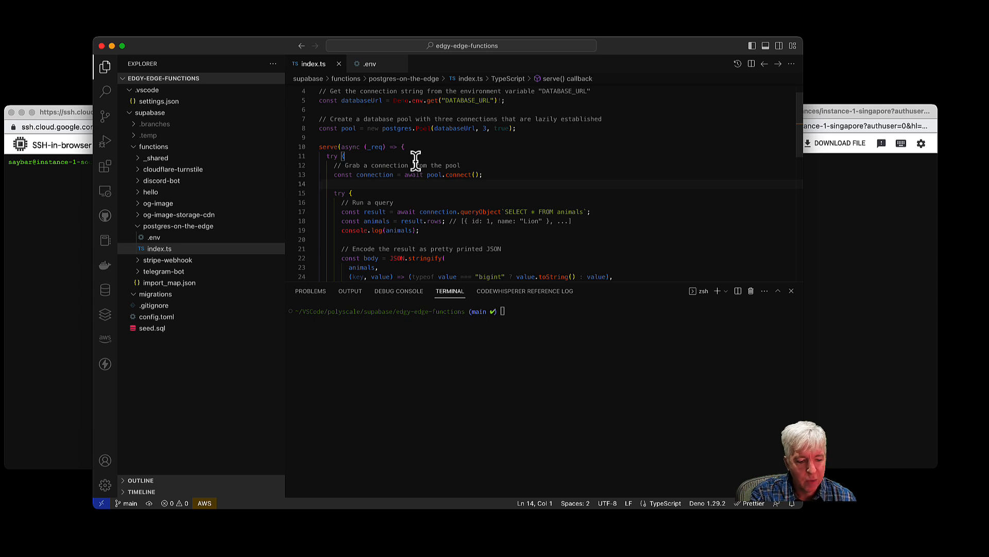
{"action": "mouse_move", "coordinate": [827, 227]}
{"action": "type", "text": "clear"}
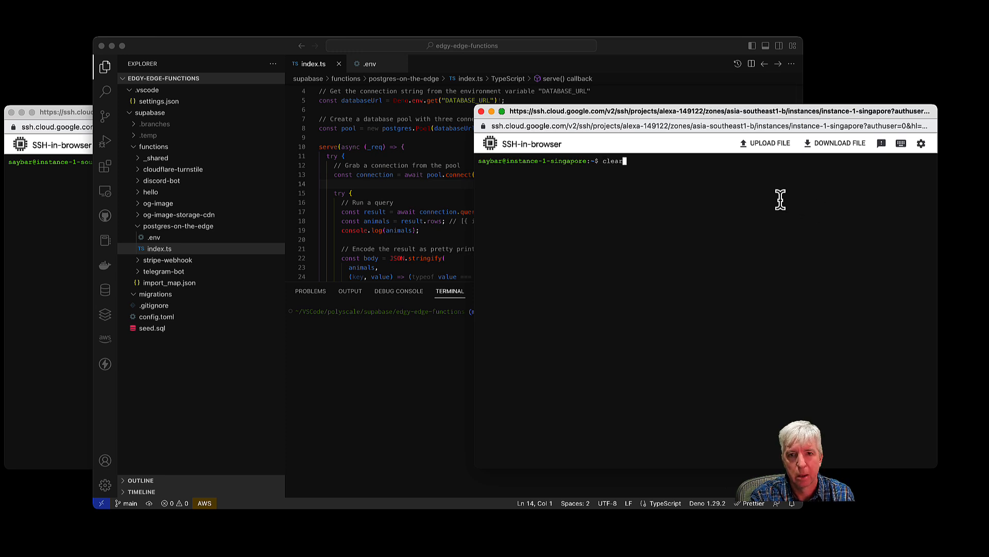
- From Singapore, time the postgres-on-the-edge function with curl; responses take about 0.07 seconds
{"action": "type", "text": "curl -w '\\nResponse time: %{time_total} seconds\\n' https://zheyrwwvpyobynhtypgc.functions.supabase.co/postgres-on-the-edge"}
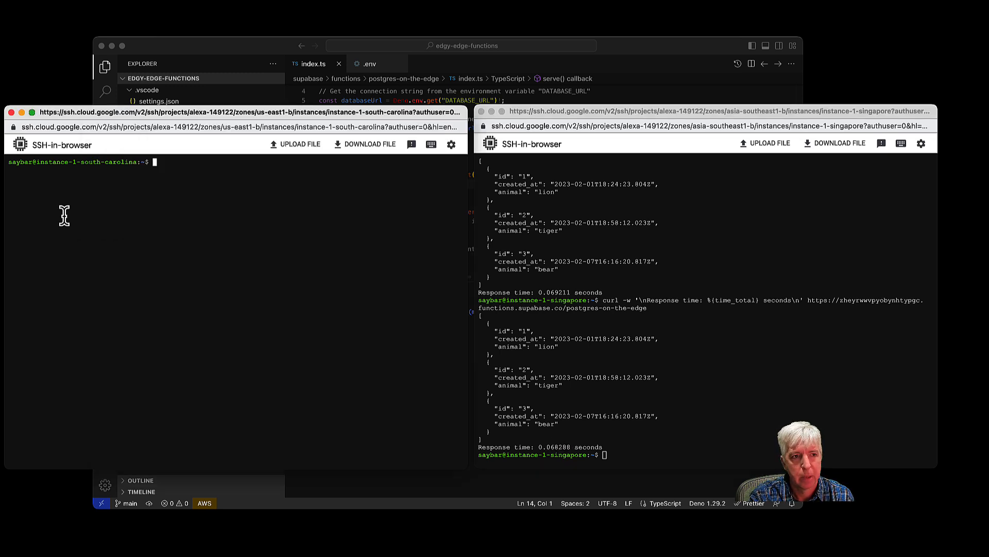
- From South Carolina, time the function with curl; responses take about 0.3 seconds
{"action": "type", "text": "curl -w '\\nResponse time: %{time_total} seconds\\n' https://zheyrwwvpyobynhtypgc.functions.supabase.co/postgres-on-the-edge"}
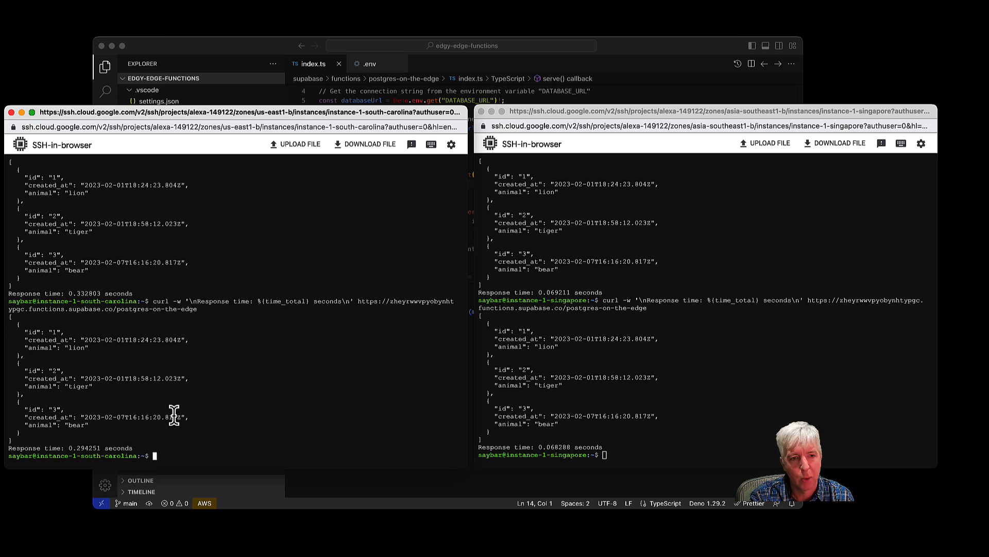
{"action": "mouse_move", "coordinate": [184, 409]}
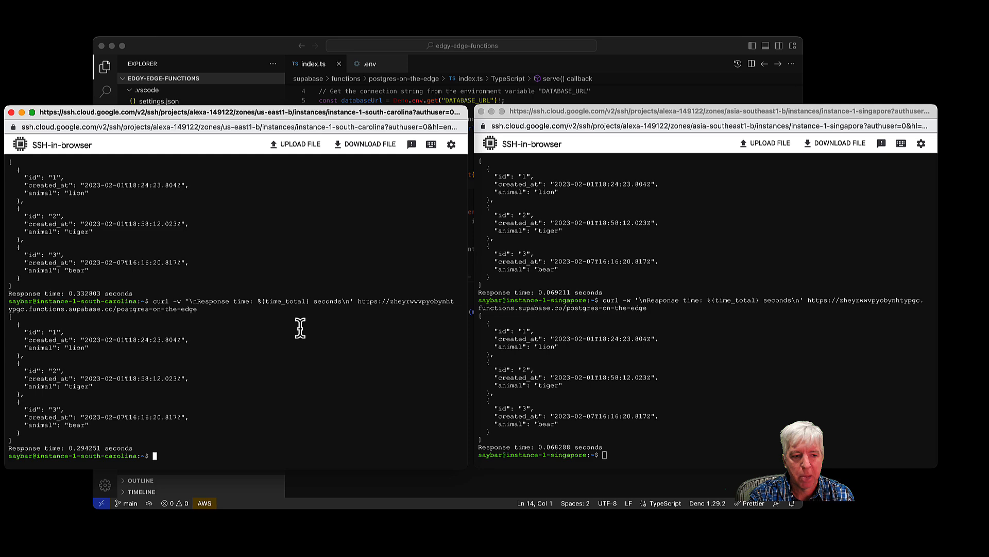
{"action": "mouse_move", "coordinate": [347, 91]}
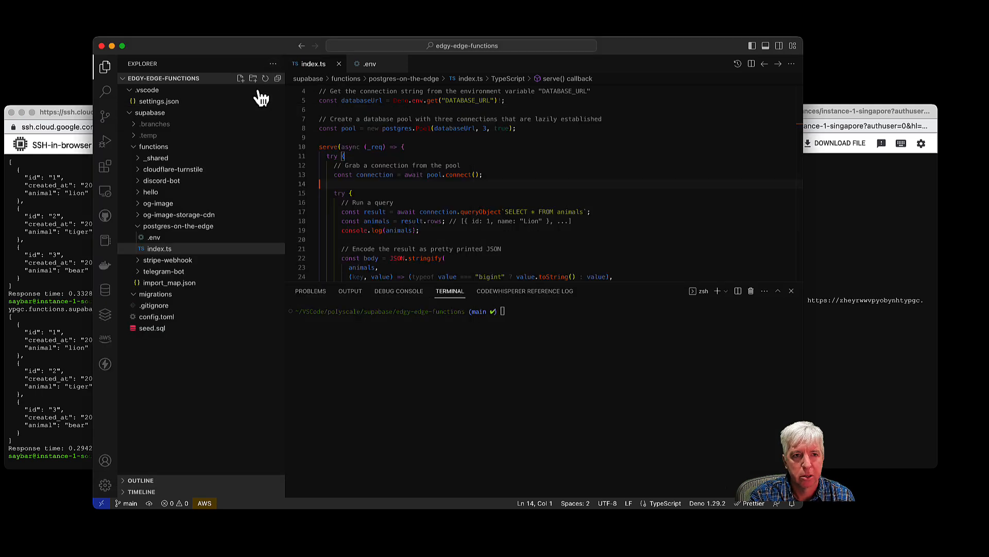
- Open postgres-on-the-edge's .env file to view its DATABASE_URL
{"action": "left_click", "coordinate": [154, 237]}
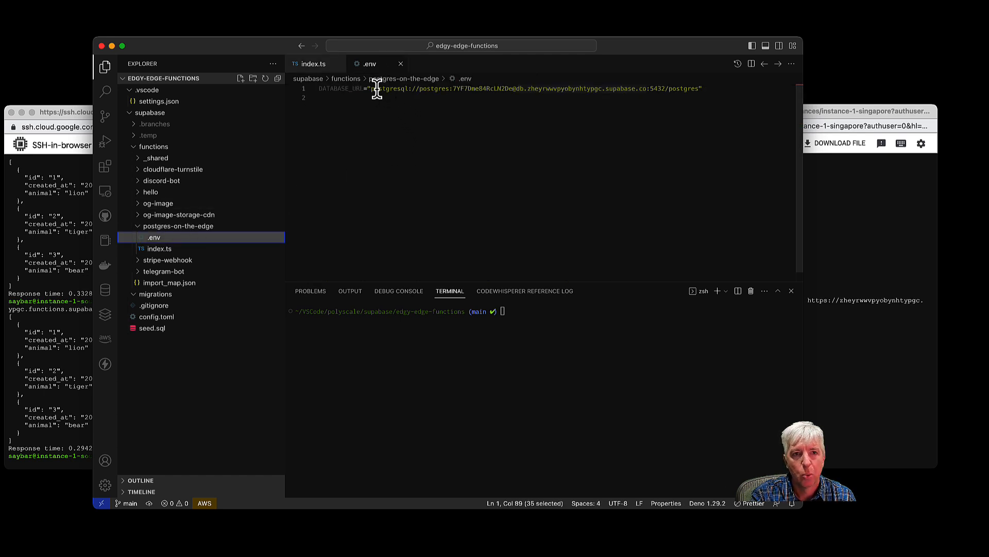
{"action": "mouse_move", "coordinate": [470, 85]}
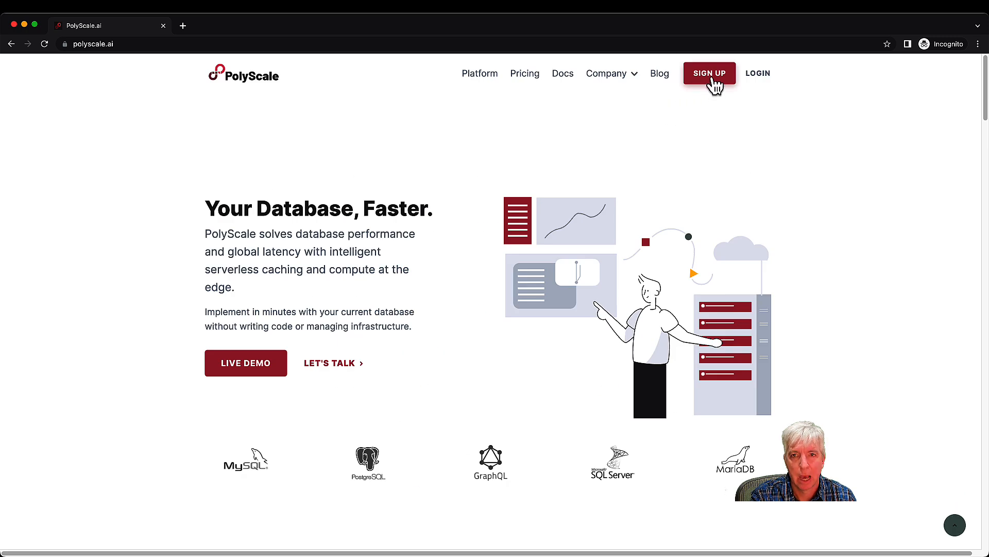
- Sign up for a free PolyScale account using Google
{"action": "left_click", "coordinate": [709, 73]}
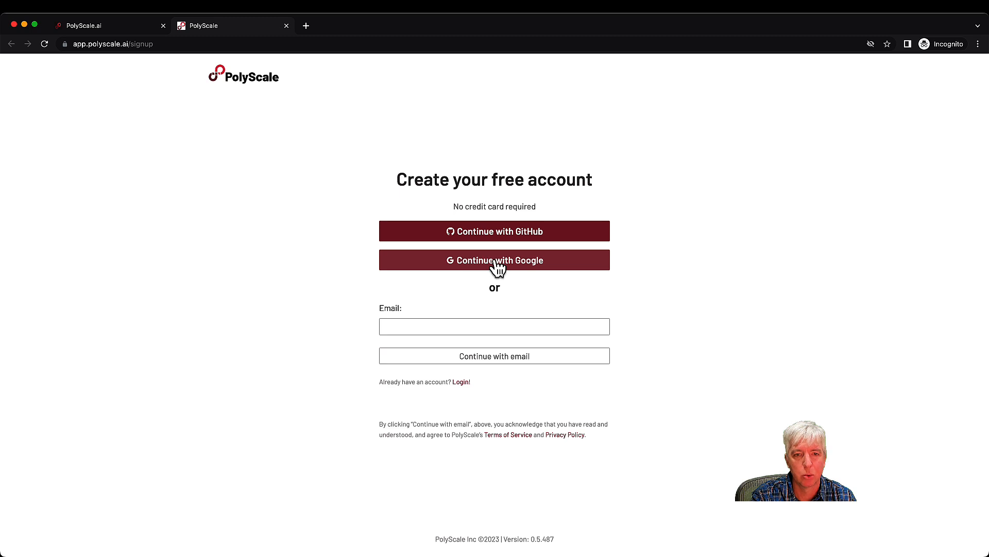
{"action": "left_click", "coordinate": [494, 260]}
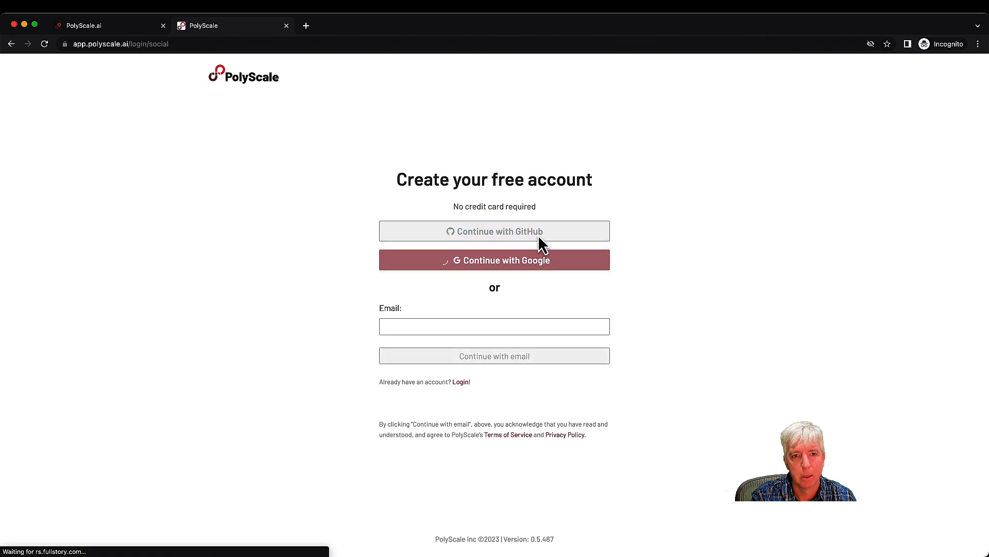
{"action": "left_click", "coordinate": [494, 259]}
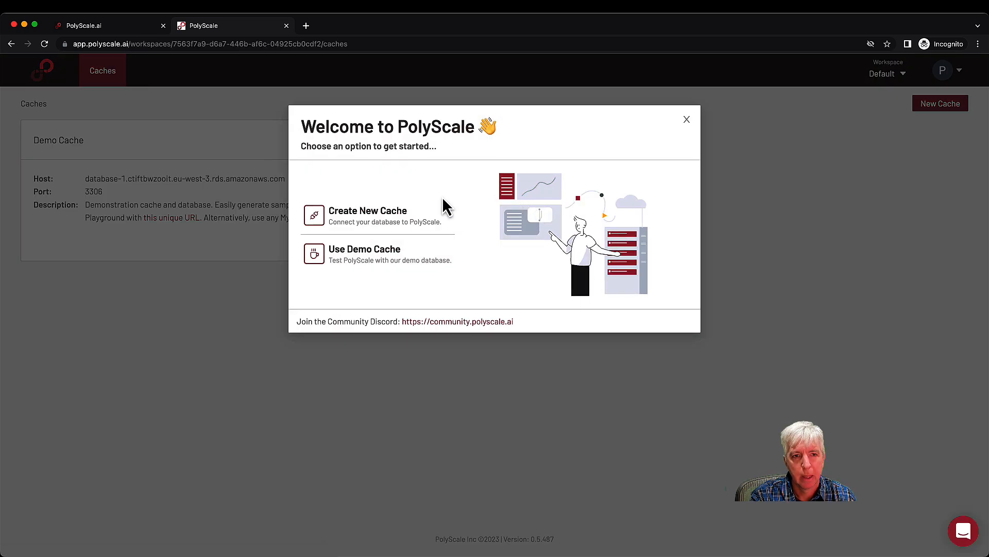
{"action": "mouse_move", "coordinate": [359, 224]}
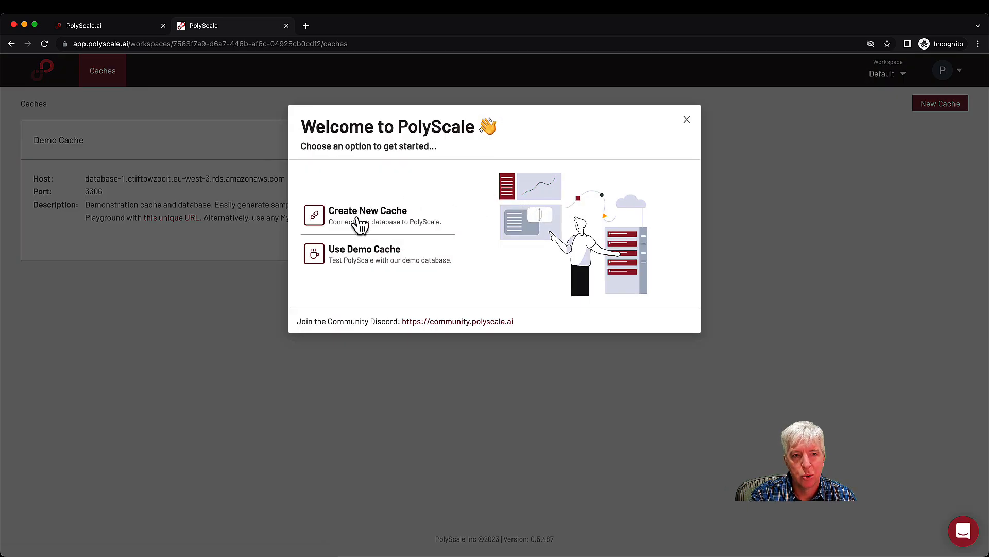
- Start a PostgreSQL cache 'Supabase Edgy Edge Functions' with host db.zheyrwwvpyobynhtypgc.supabase.co, port 5432
{"action": "left_click", "coordinate": [368, 210]}
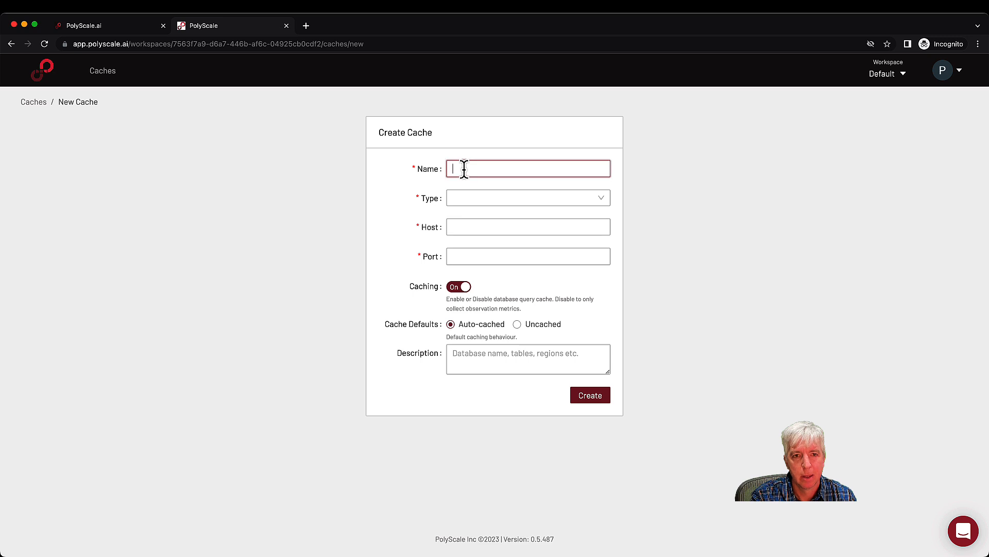
{"action": "type", "text": "Supabase Edgy Edge F"}
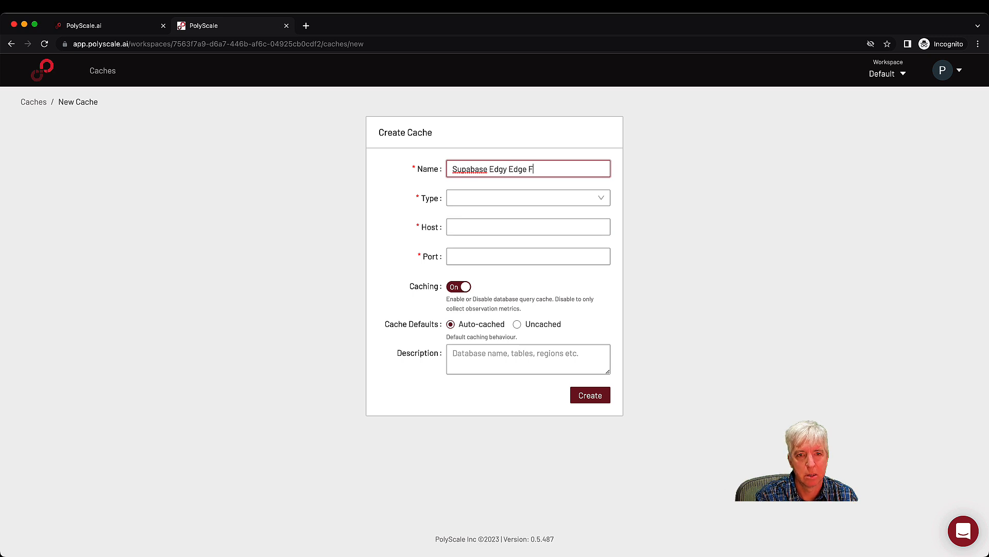
{"action": "type", "text": "unctions"}
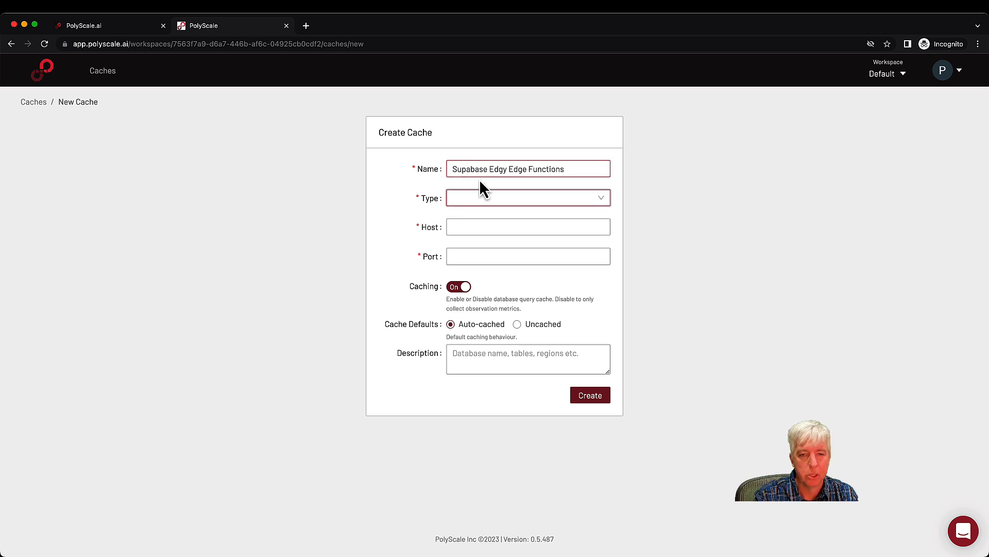
{"action": "left_click", "coordinate": [528, 197]}
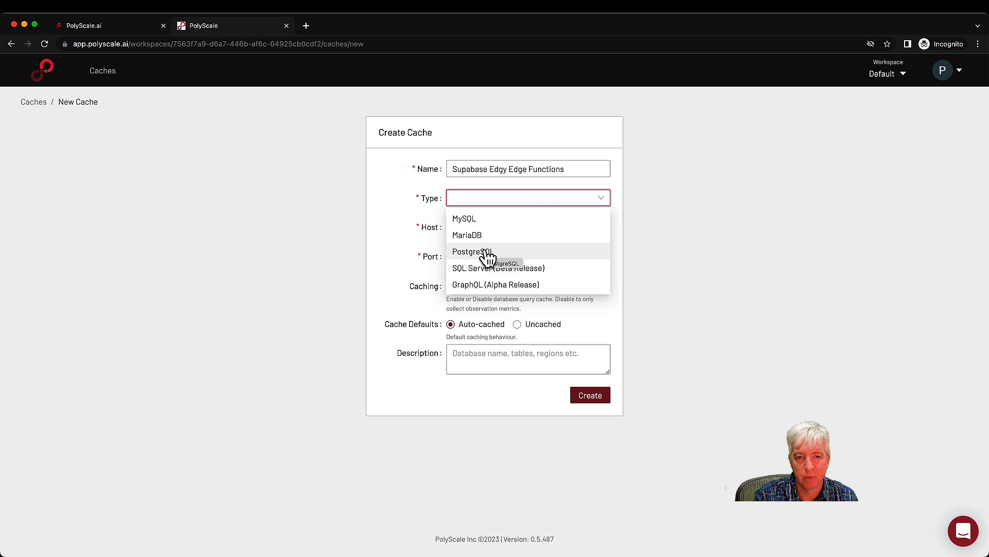
{"action": "left_click", "coordinate": [470, 251]}
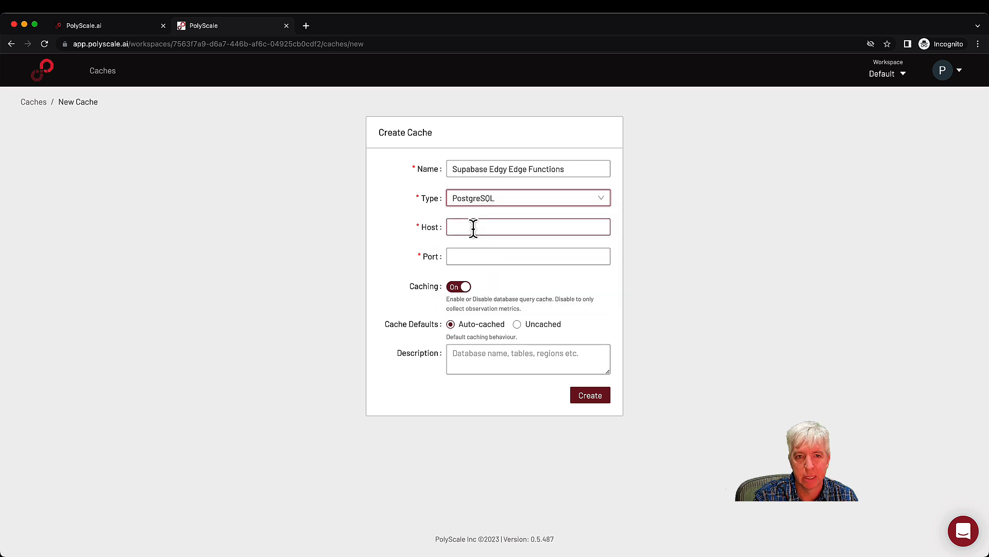
{"action": "type", "text": "db.zheyrwwvpyobynhtypgc.supabase.co"}
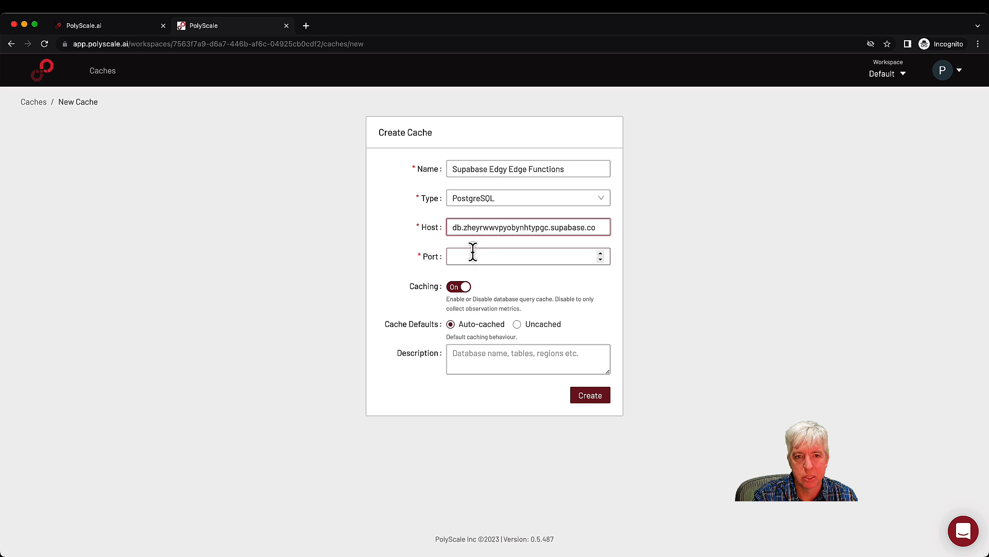
{"action": "left_click", "coordinate": [528, 256]}
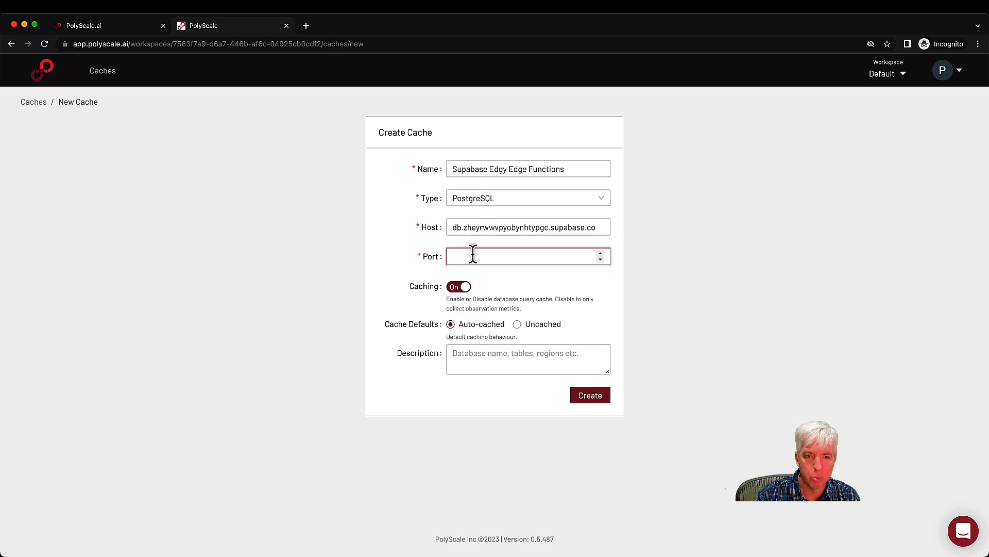
{"action": "type", "text": "5432"}
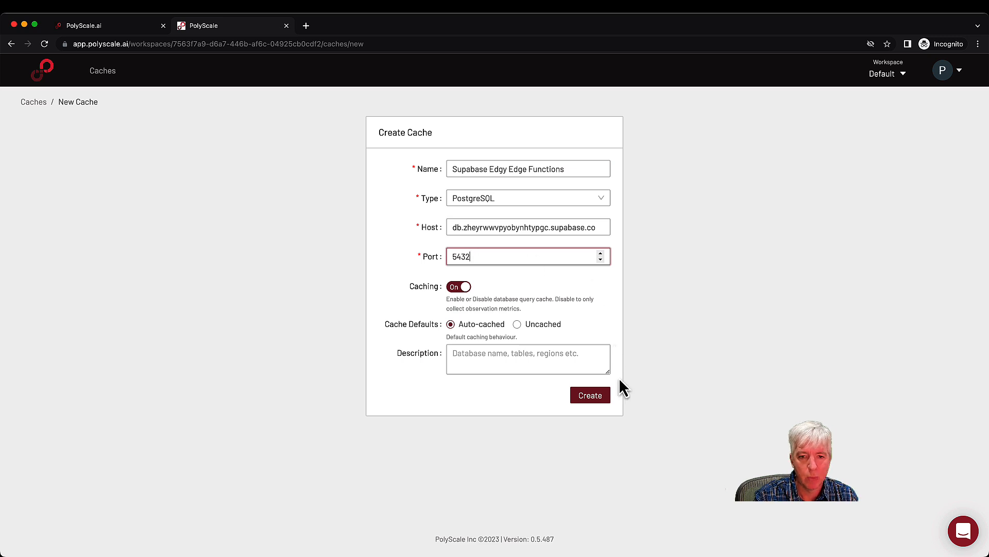
- Create the cache, run the edge-location network test, and copy the connection URI
{"action": "left_click", "coordinate": [590, 395]}
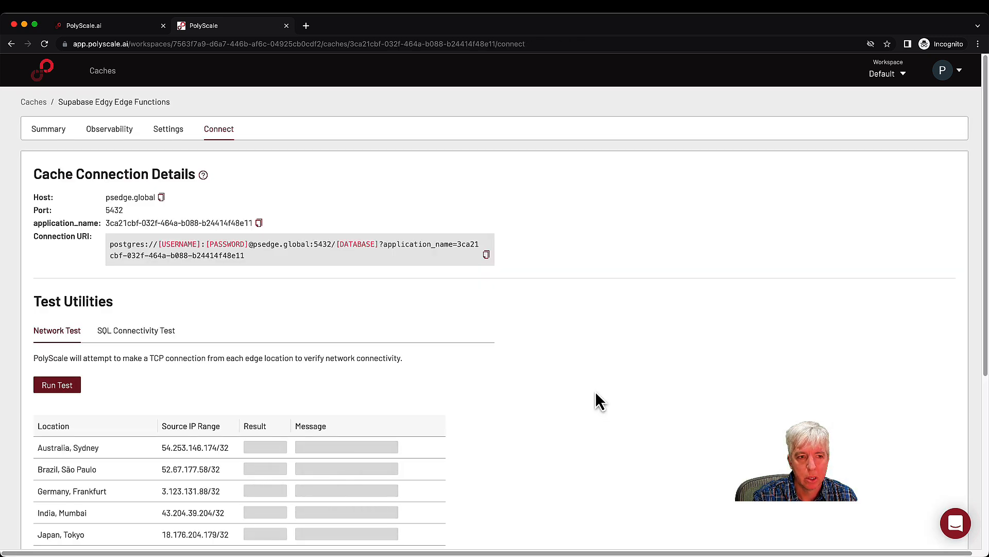
{"action": "left_click", "coordinate": [57, 385]}
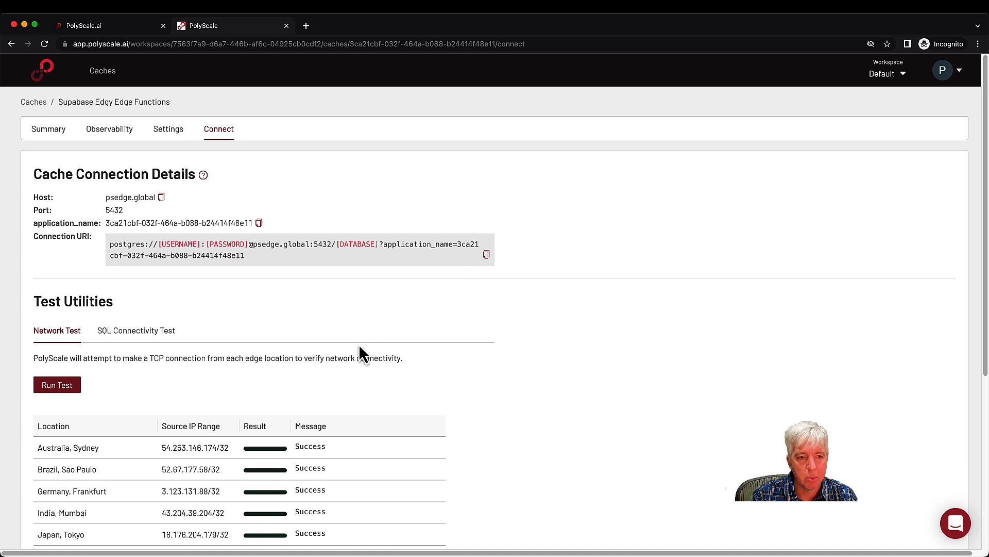
{"action": "mouse_move", "coordinate": [322, 407]}
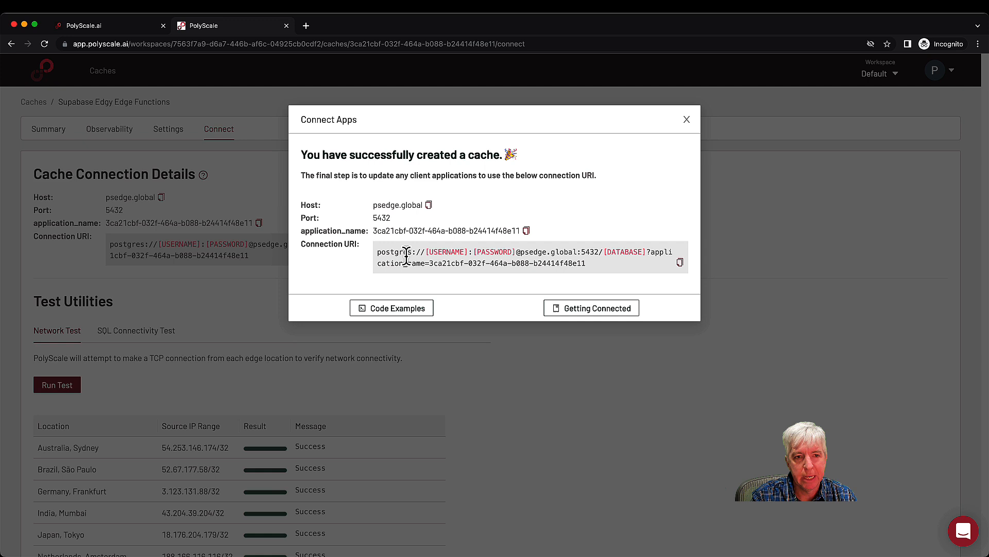
{"action": "mouse_move", "coordinate": [657, 272]}
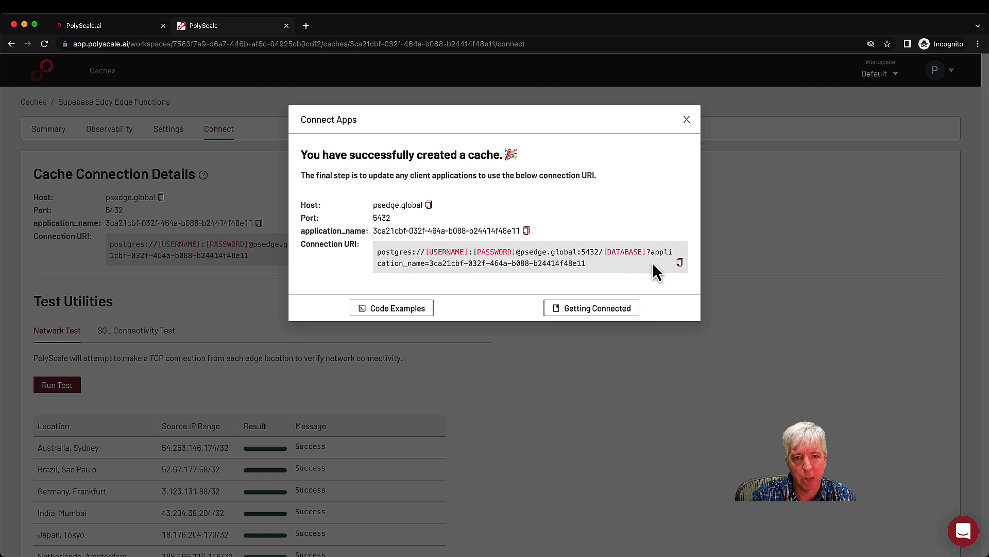
{"action": "mouse_move", "coordinate": [665, 275]}
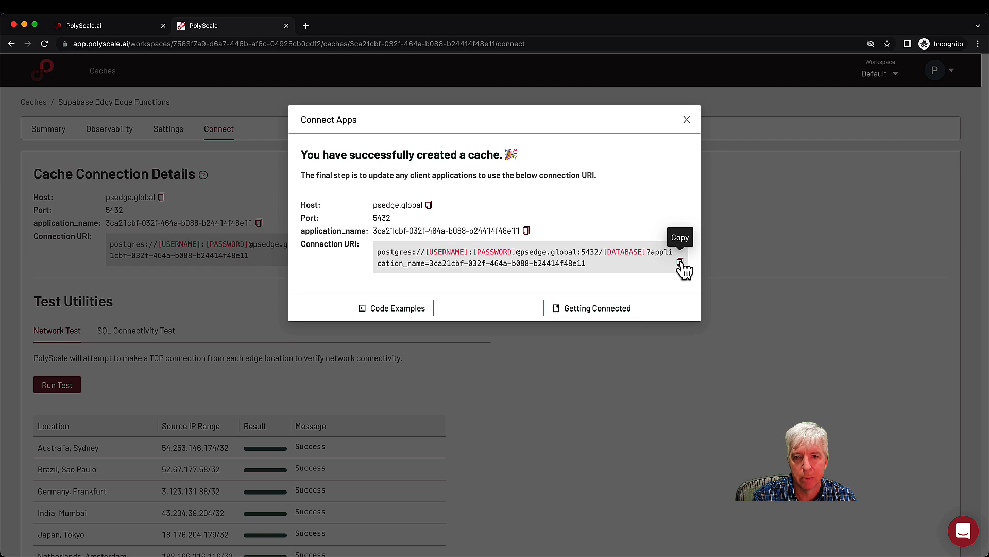
{"action": "left_click", "coordinate": [680, 262]}
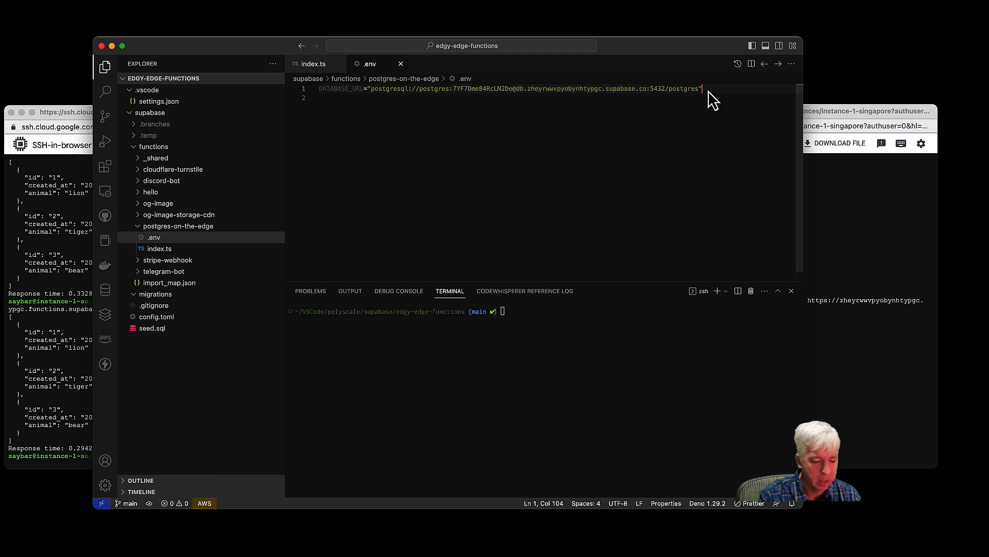
- Replace DATABASE_URL with the psedge.global URI, keeping the original credentials and postgres database
{"action": "type", "text": "DATA"}
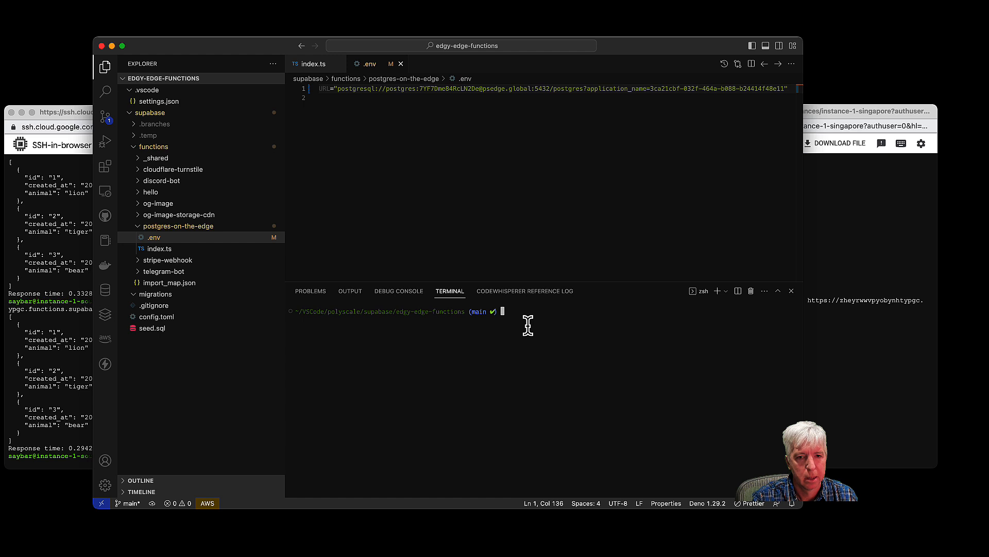
- Run 'supabase secrets set --env-file supabase/functions/postgres-on-the-edge/.env'
{"action": "type", "text": "supabase secrets set --e"}
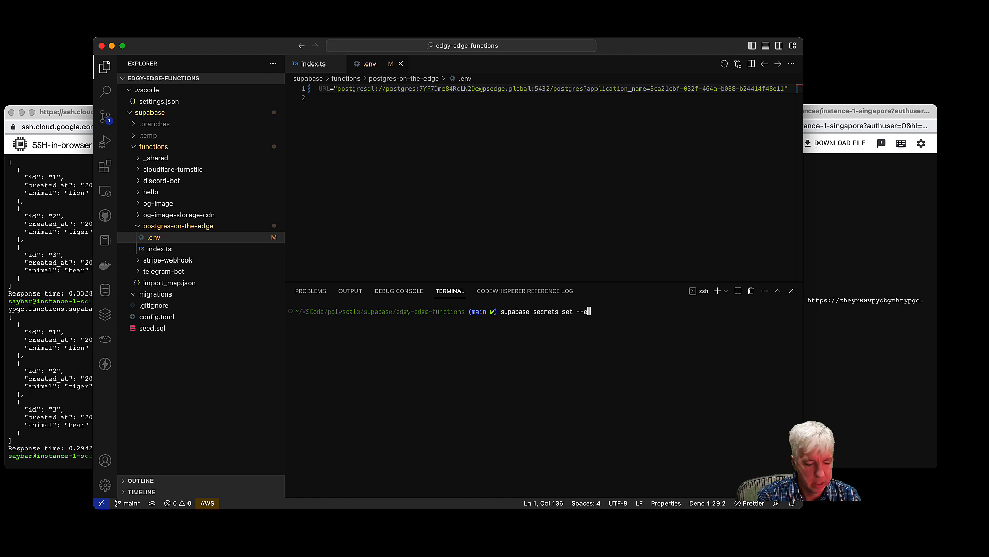
{"action": "type", "text": "nv-file"}
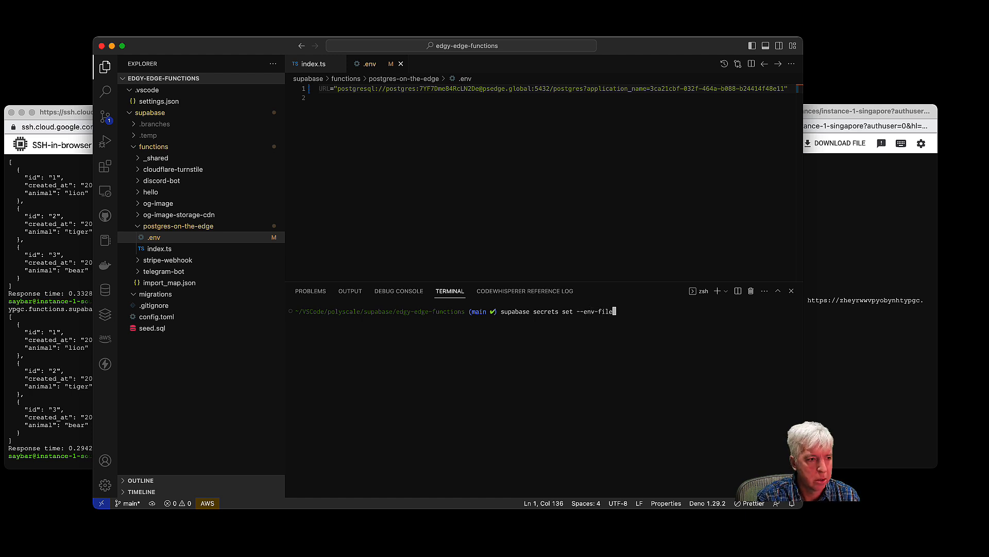
{"action": "type", "text": "supa"}
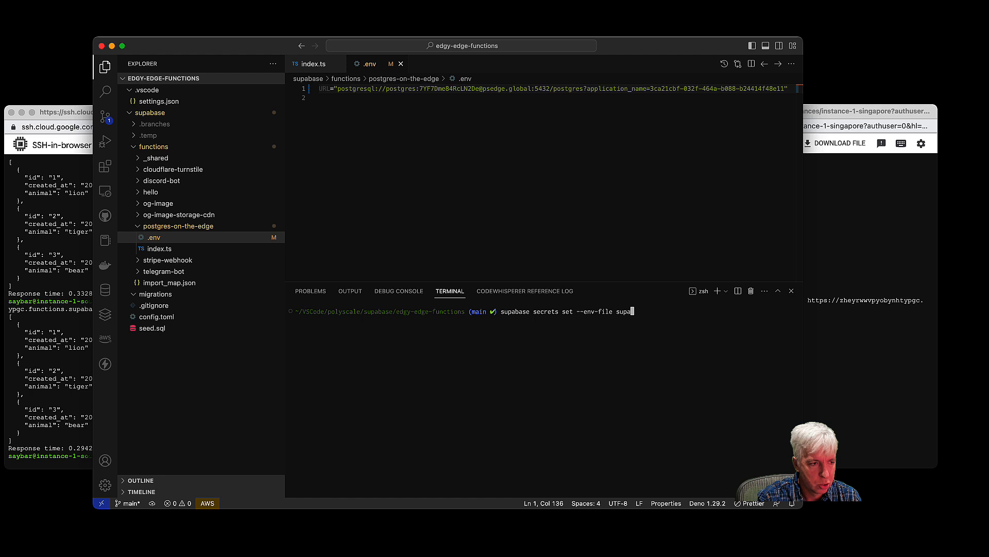
{"action": "type", "text": "base/func"}
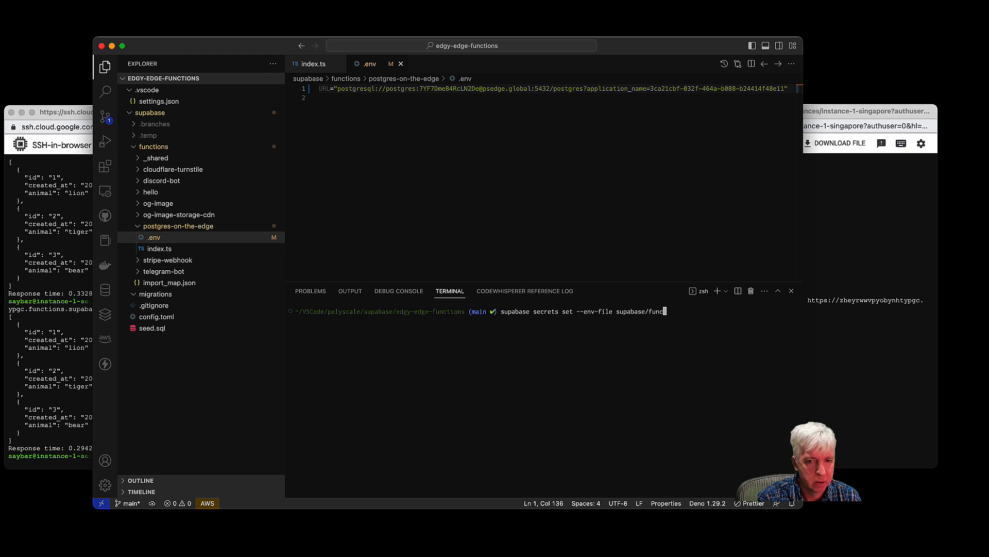
{"action": "type", "text": "tions"}
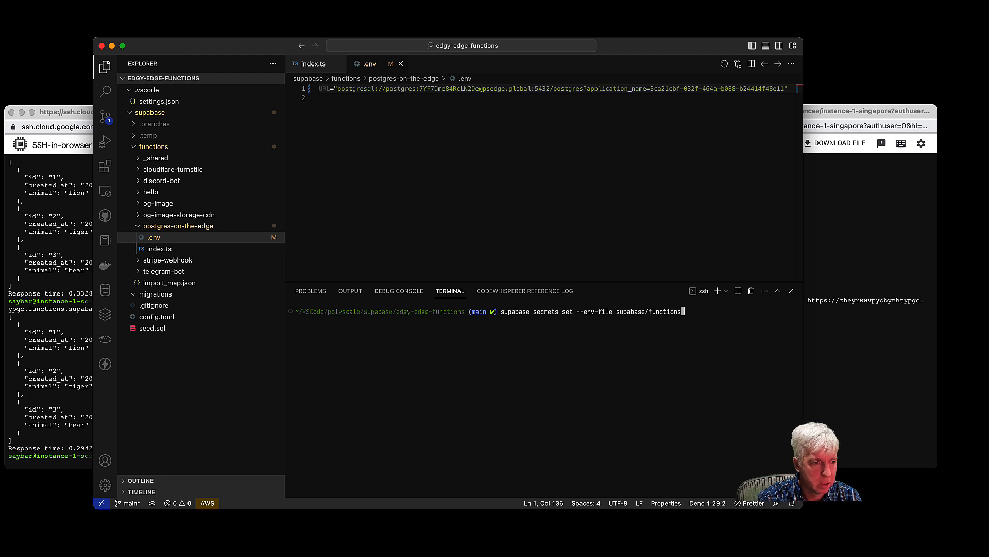
{"action": "type", "text": "/postgres-on-the"}
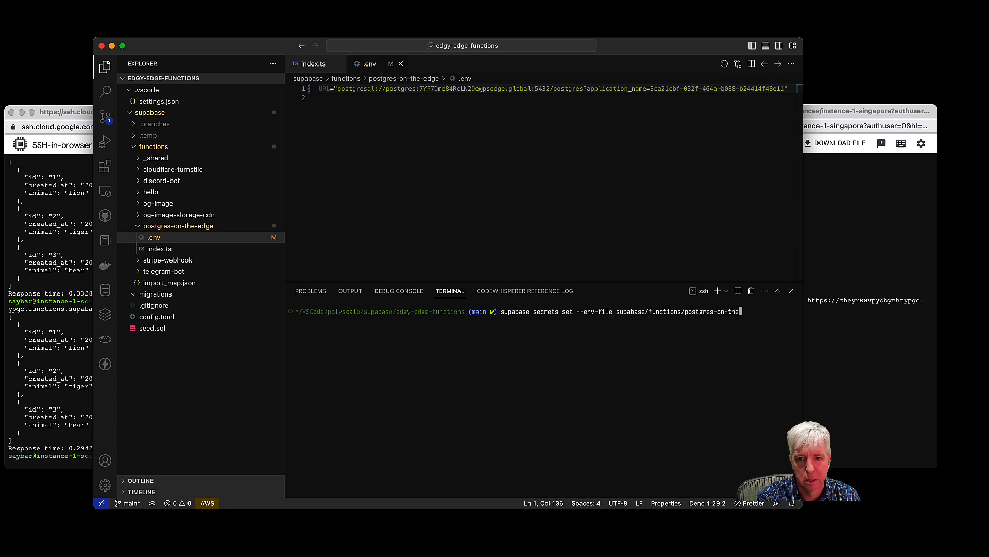
{"action": "type", "text": "-edge"}
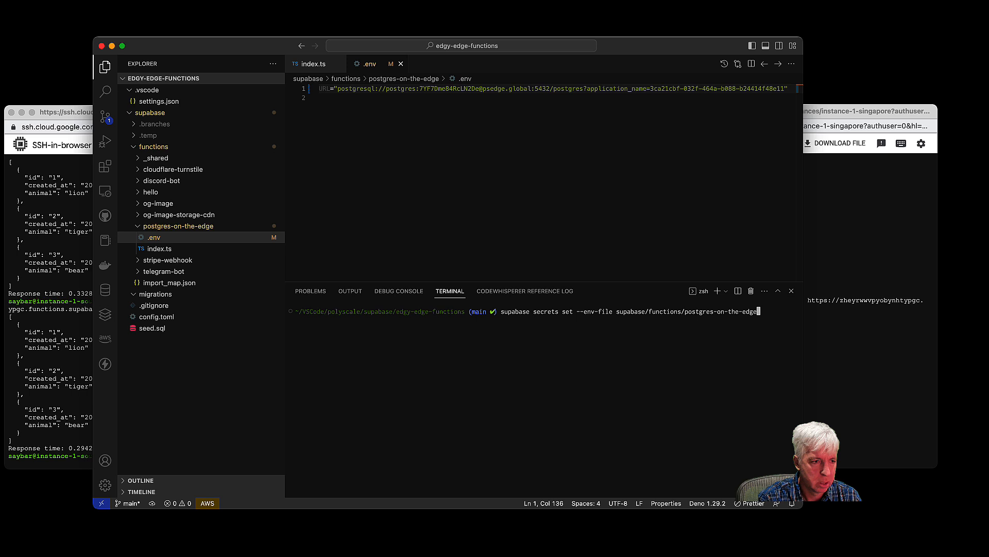
{"action": "type", "text": "/.env"}
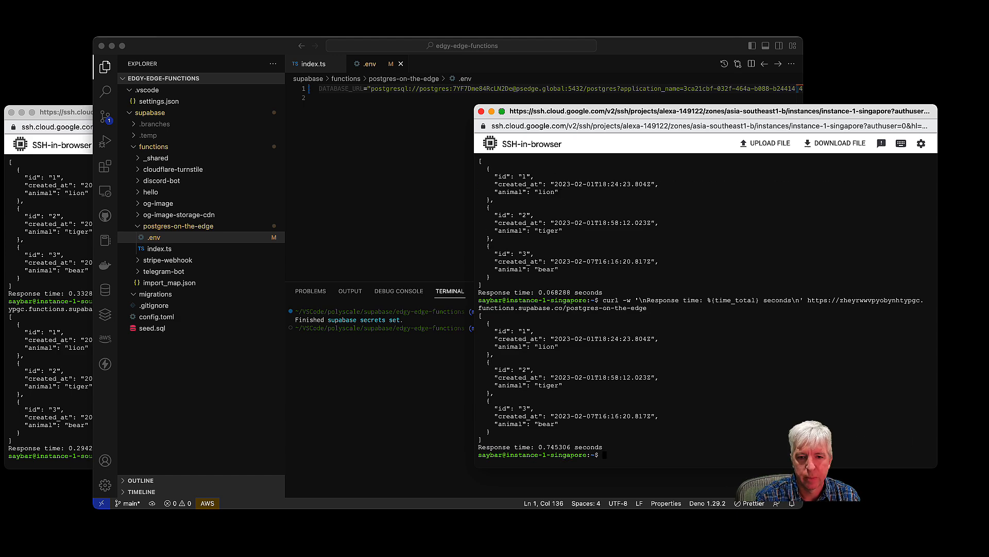
- Rerun the curl timing from both regions; responses now take about 0.07 seconds
{"action": "type", "text": "curl -w '\\nResponse time: %{time_total} seconds\\n' https://zheyrwwvpyobynhtypgc.functions.supabase.co/postgres-on-the-edge"}
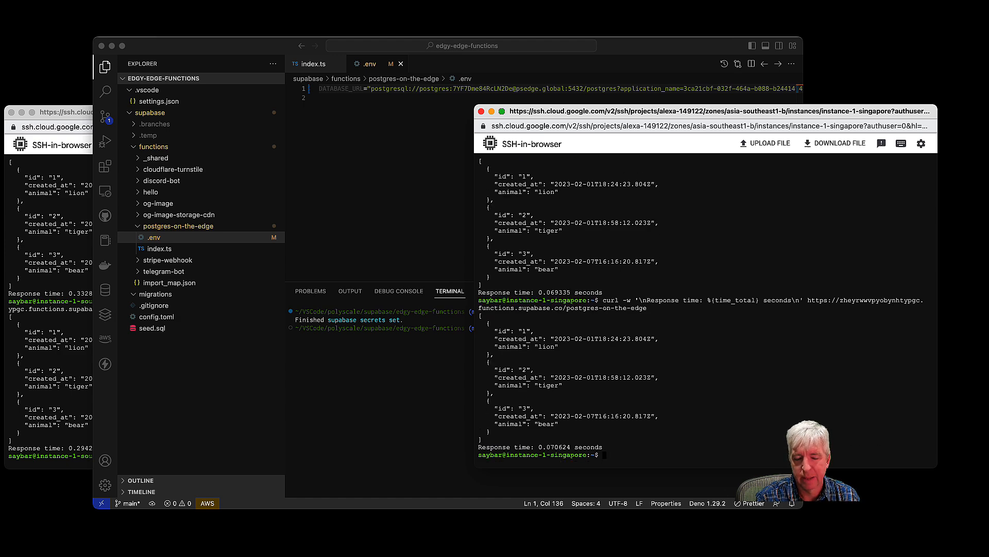
{"action": "mouse_move", "coordinate": [228, 382]}
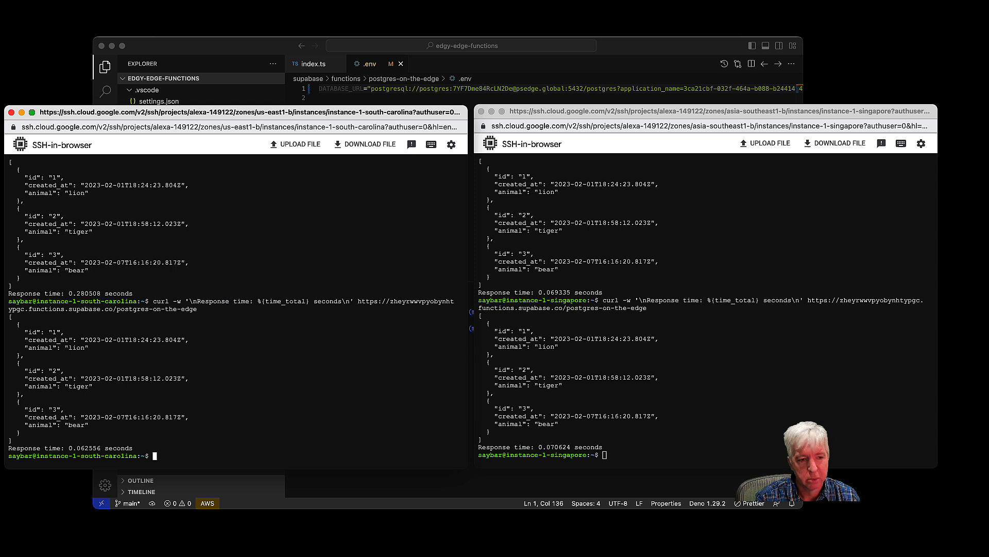
{"action": "mouse_move", "coordinate": [119, 435]}
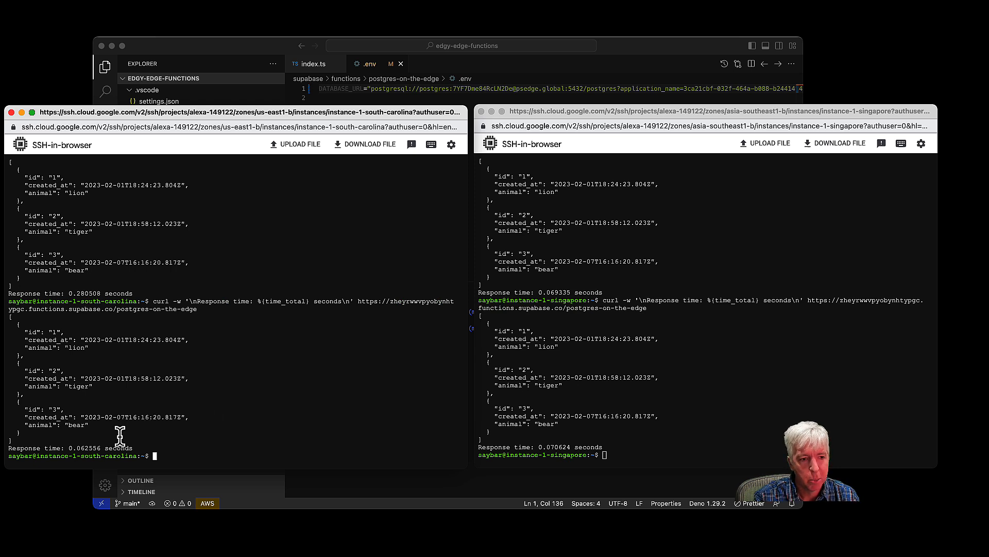